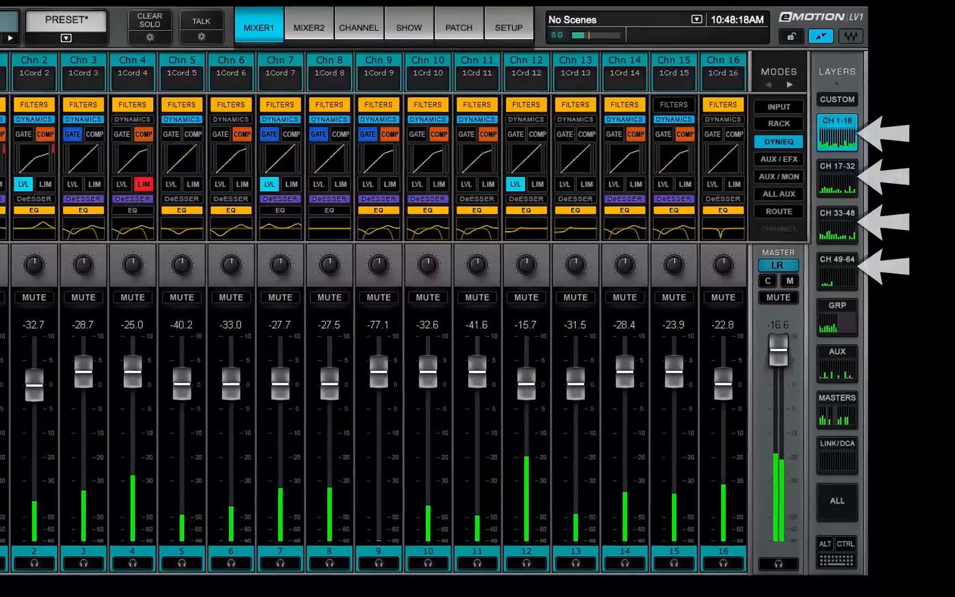
- Show the group buses, then the AUX layer with Fx 1-8 and Mon 1-8
{"action": "left_click", "coordinate": [834, 317]}
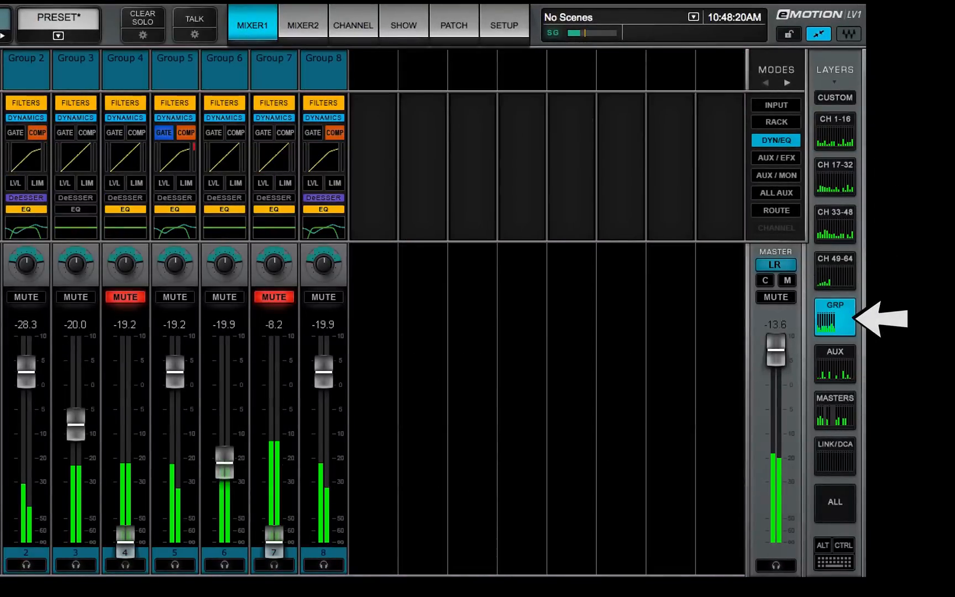
{"action": "left_click", "coordinate": [833, 362]}
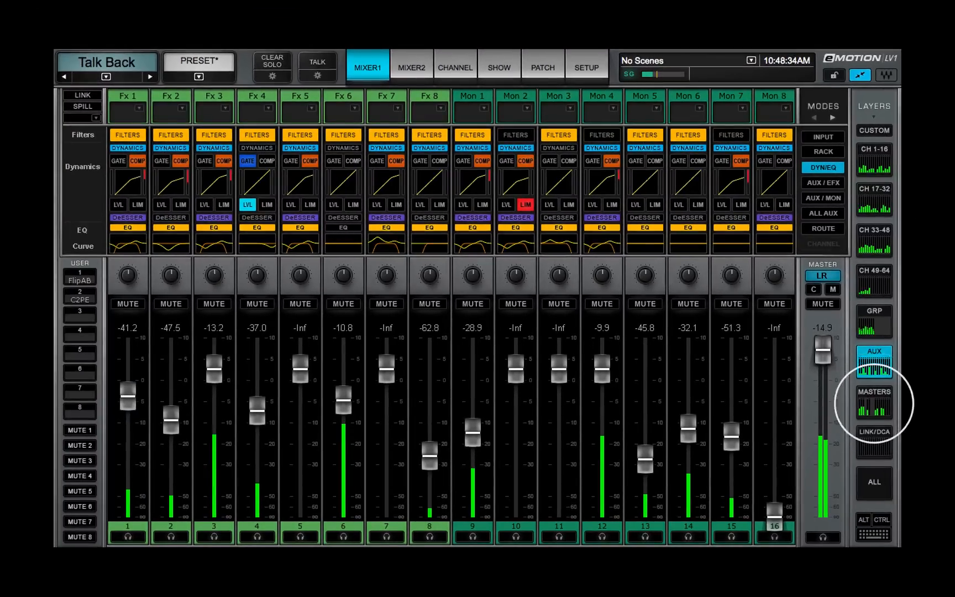
- Switch to the MASTERS layer showing LR, Center, Mono, Cue, Talk Back and Matrix 1-8
{"action": "left_click", "coordinate": [874, 395]}
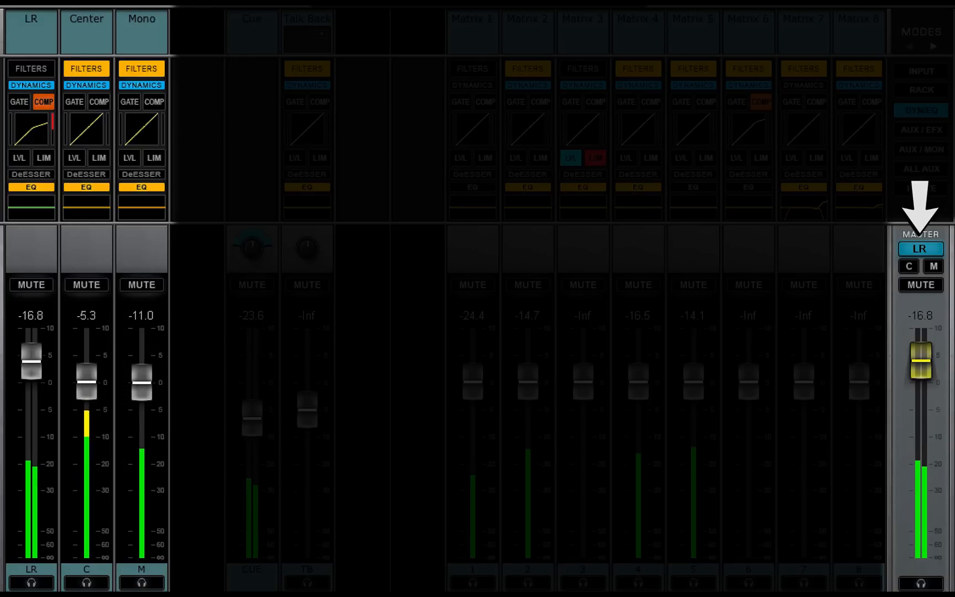
- Assign the master strip to Center and back to LR, then show the masters' plugin racks
{"action": "left_click", "coordinate": [908, 266]}
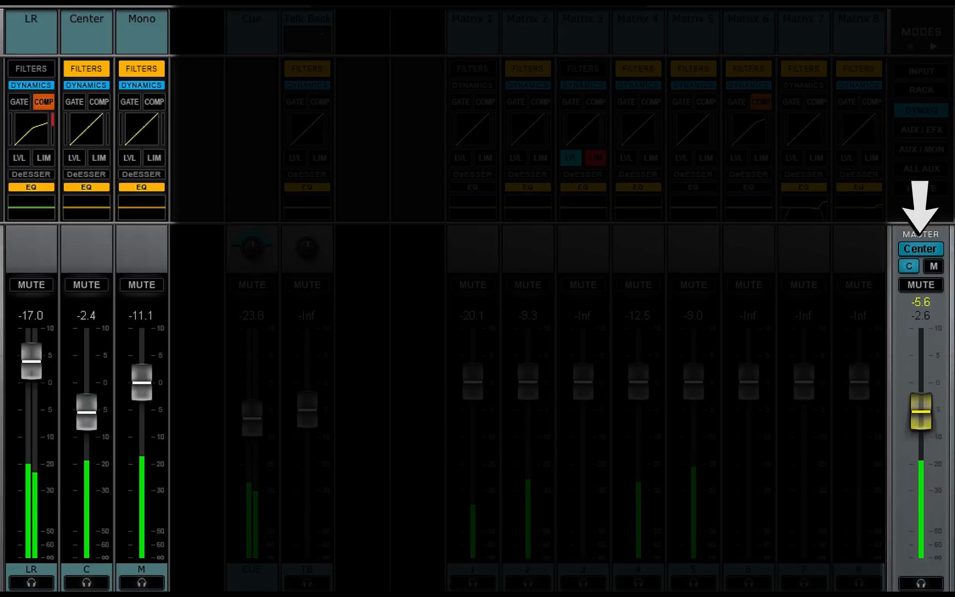
{"action": "left_click", "coordinate": [921, 249]}
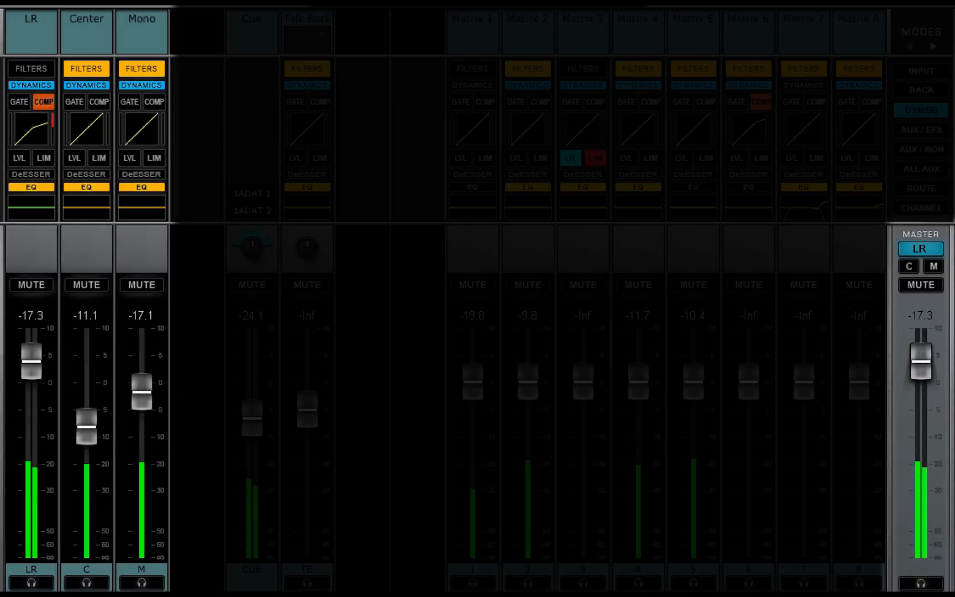
{"action": "left_click", "coordinate": [250, 30]}
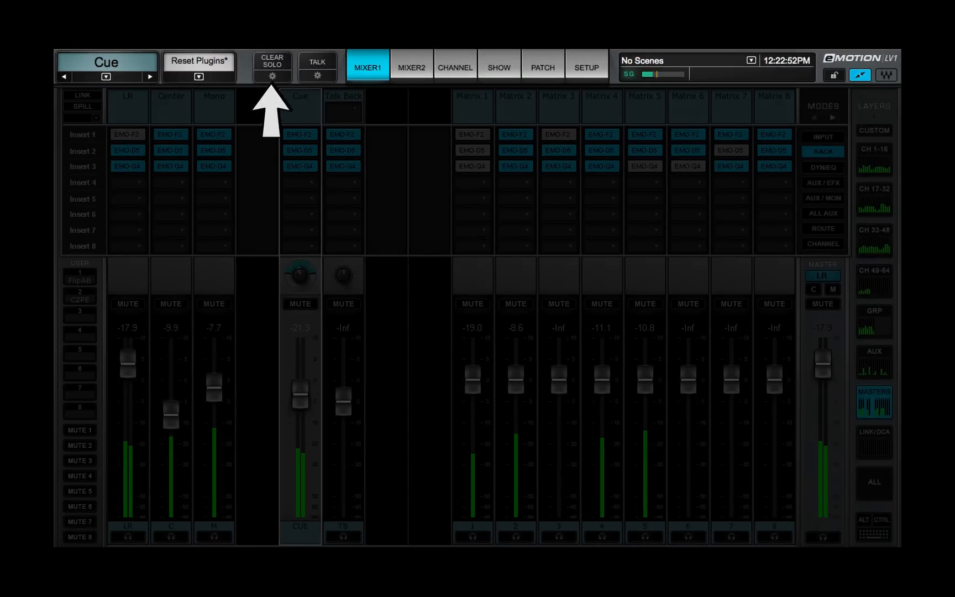
- Set the Cue bus to latching solo-in-place, input channels at INPUT and mains PrePan, then return to Mixer1
{"action": "left_click", "coordinate": [454, 67]}
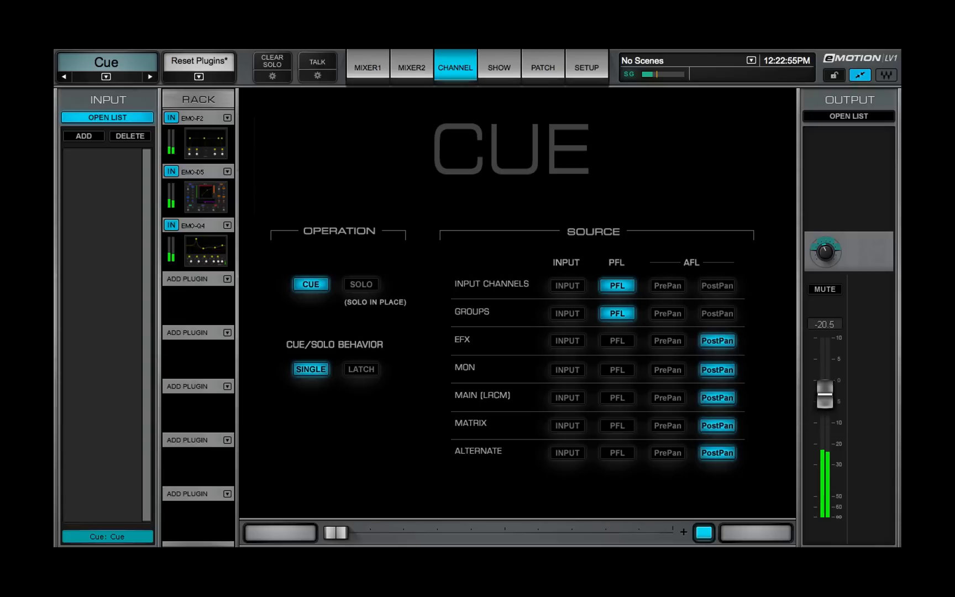
{"action": "left_click", "coordinate": [360, 285]}
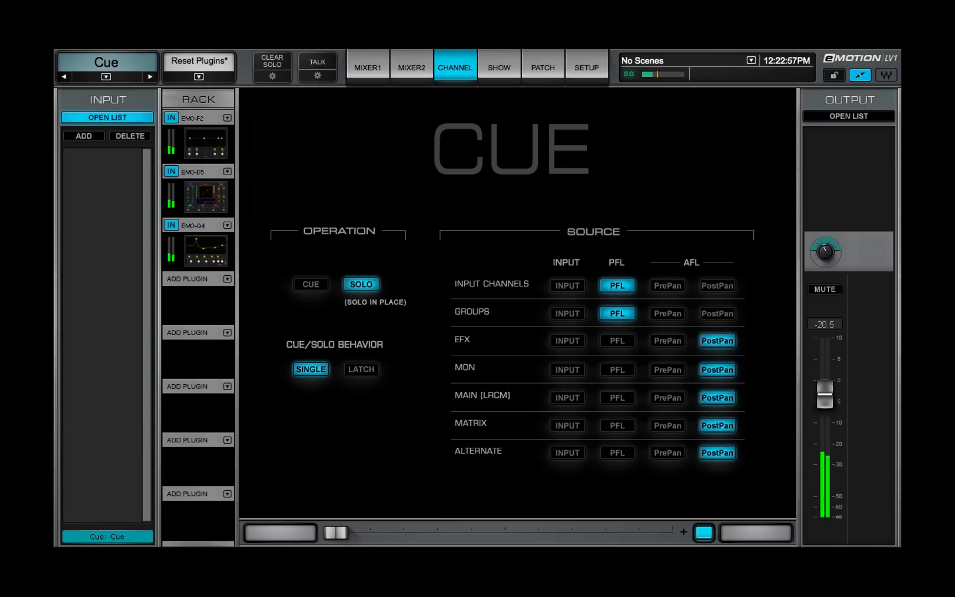
{"action": "left_click", "coordinate": [360, 369]}
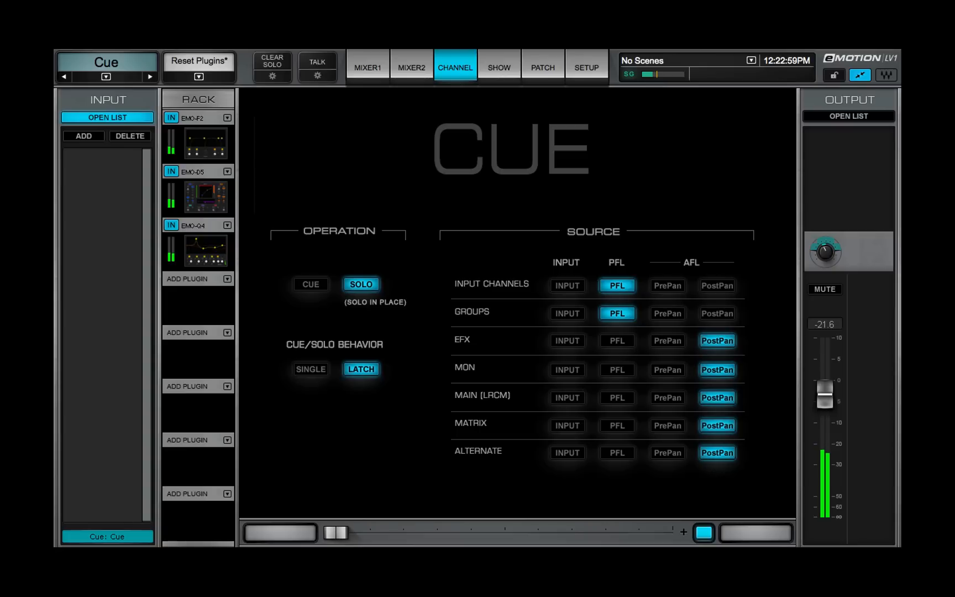
{"action": "left_click", "coordinate": [567, 285]}
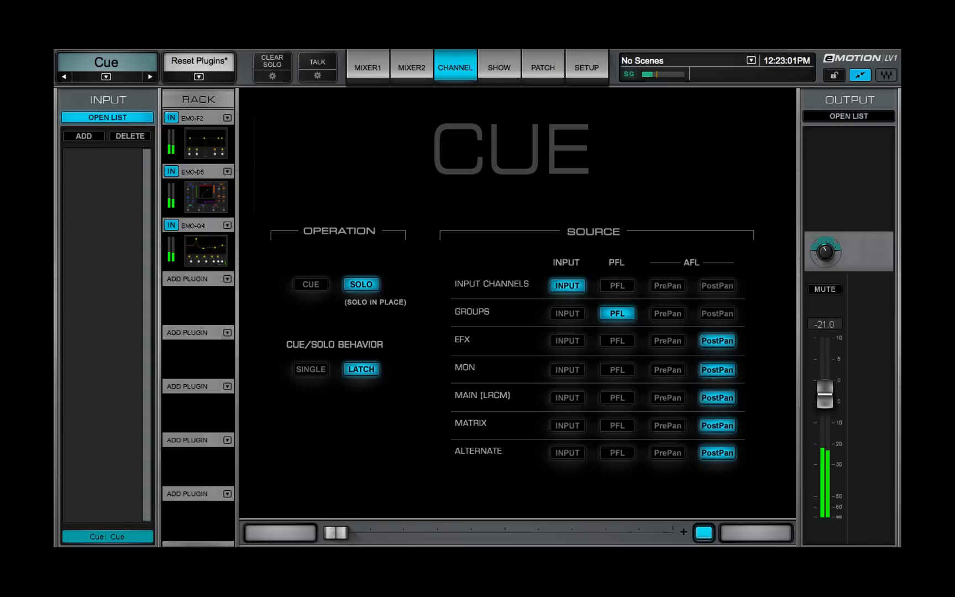
{"action": "left_click", "coordinate": [666, 397]}
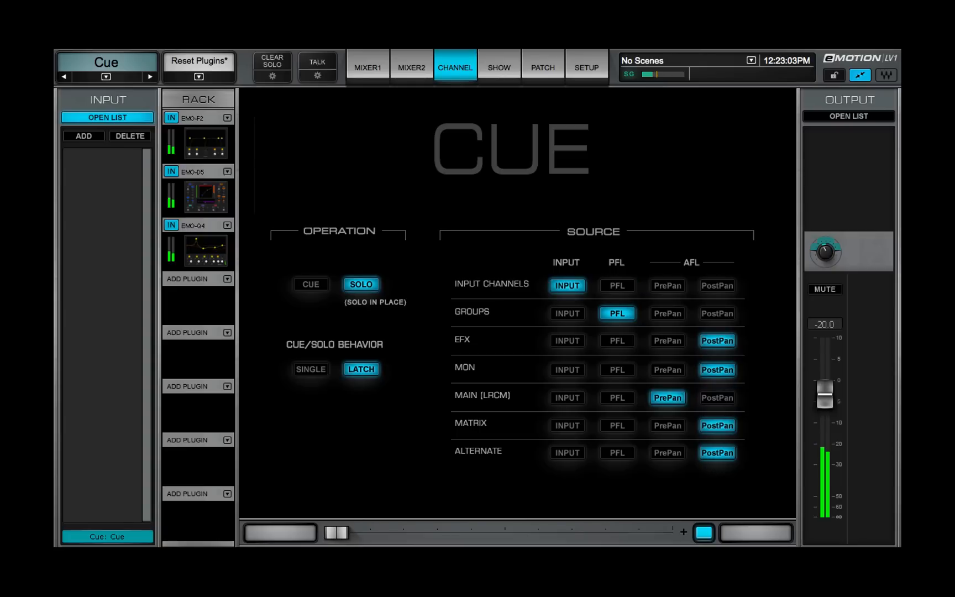
{"action": "left_click", "coordinate": [367, 67]}
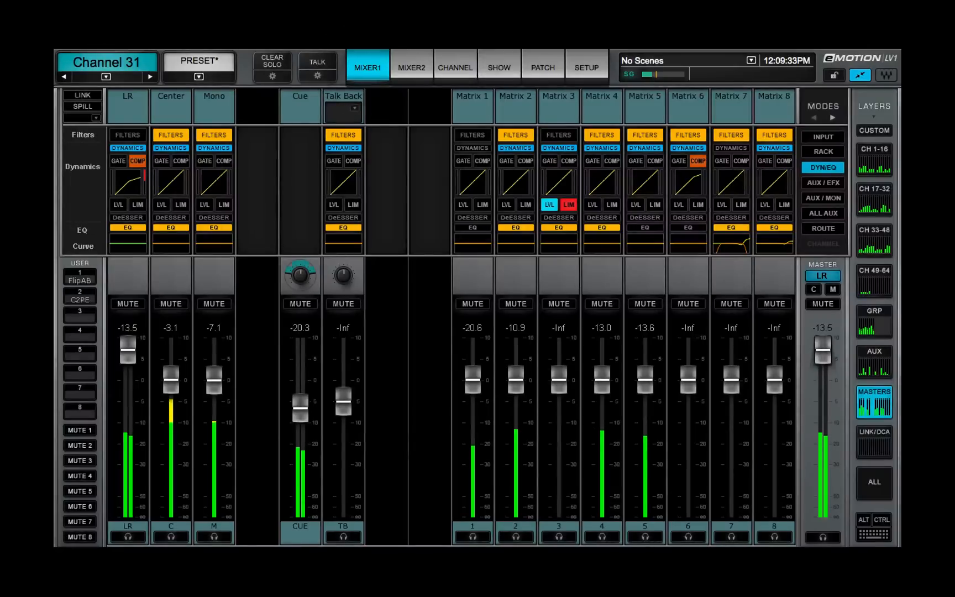
- Show the CH 1-16 layer and cue channels 5, 6 and 9 to headphones
{"action": "left_click", "coordinate": [873, 151]}
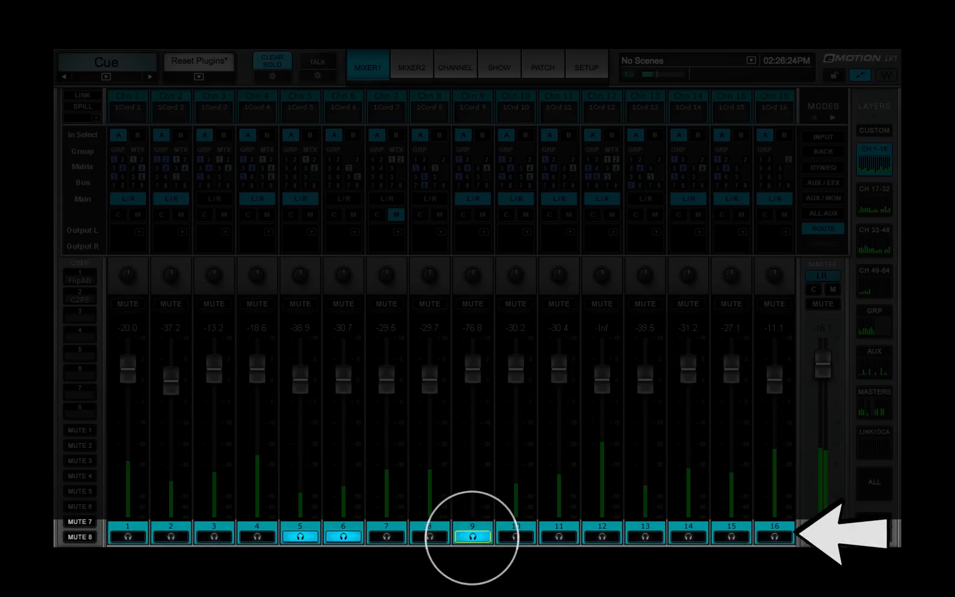
{"action": "left_click", "coordinate": [601, 537]}
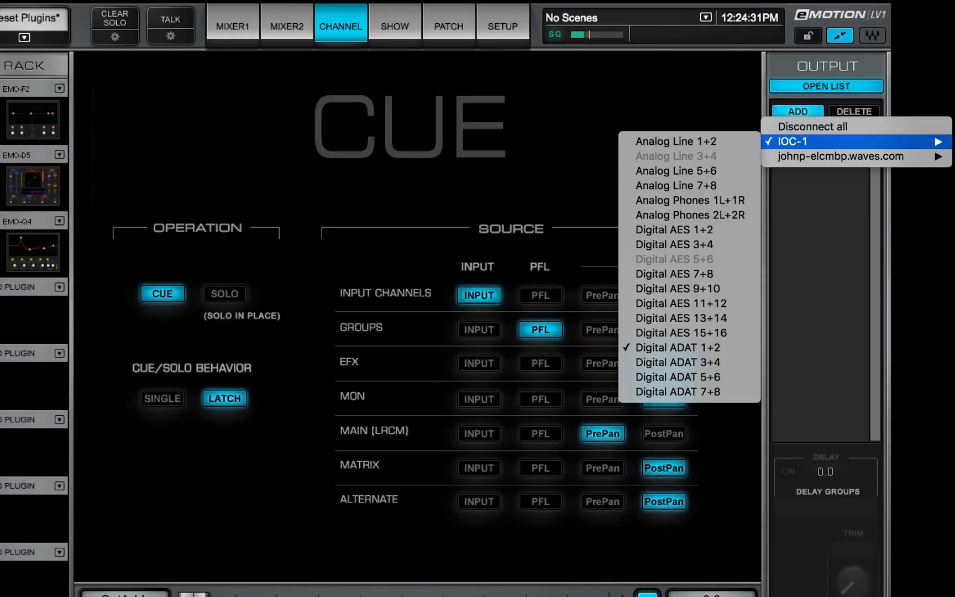
{"action": "mouse_move", "coordinate": [689, 200]}
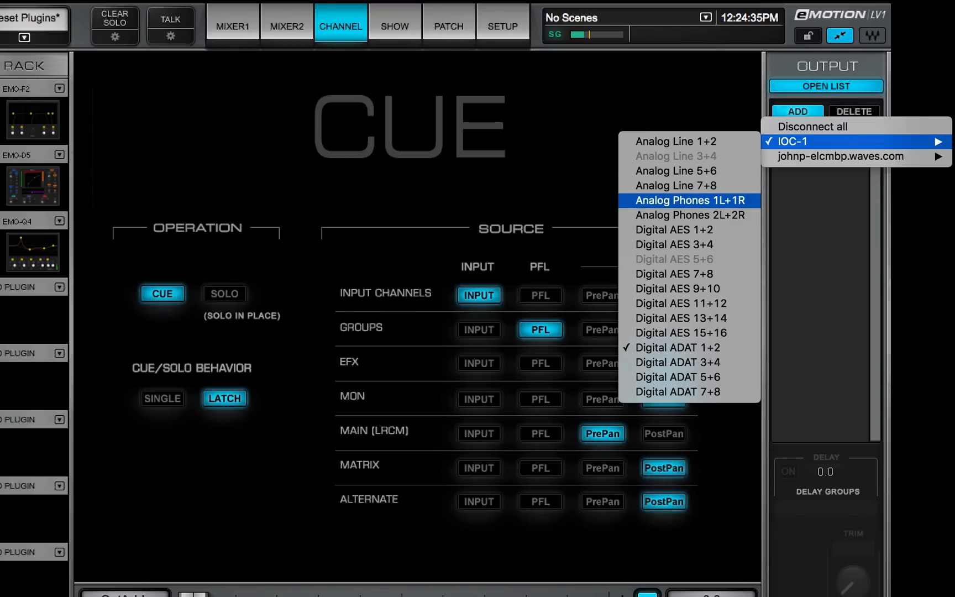
- Route the Cue bus output to IOC-1 Analog Phones 1L+1R
{"action": "left_click", "coordinate": [688, 200]}
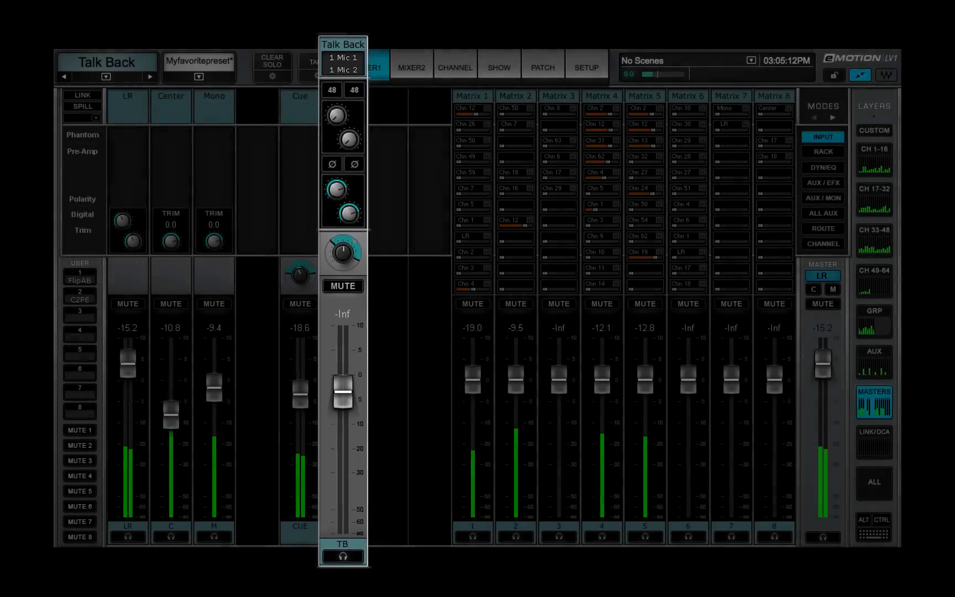
- Engage Talk Back and open its channel page with Mic 1/Mic 2 inputs and destination presets
{"action": "left_click", "coordinate": [317, 63]}
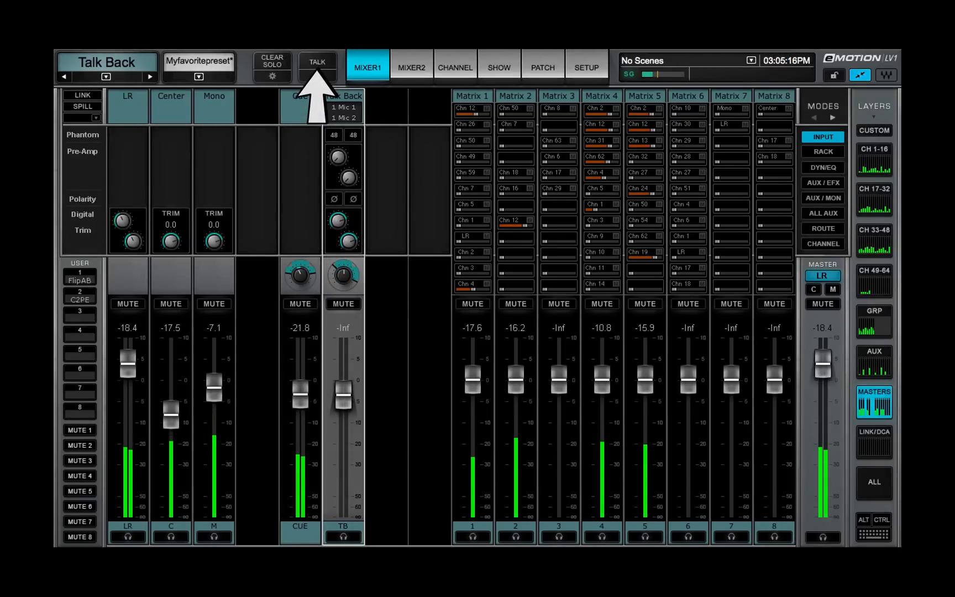
{"action": "left_click", "coordinate": [317, 63]}
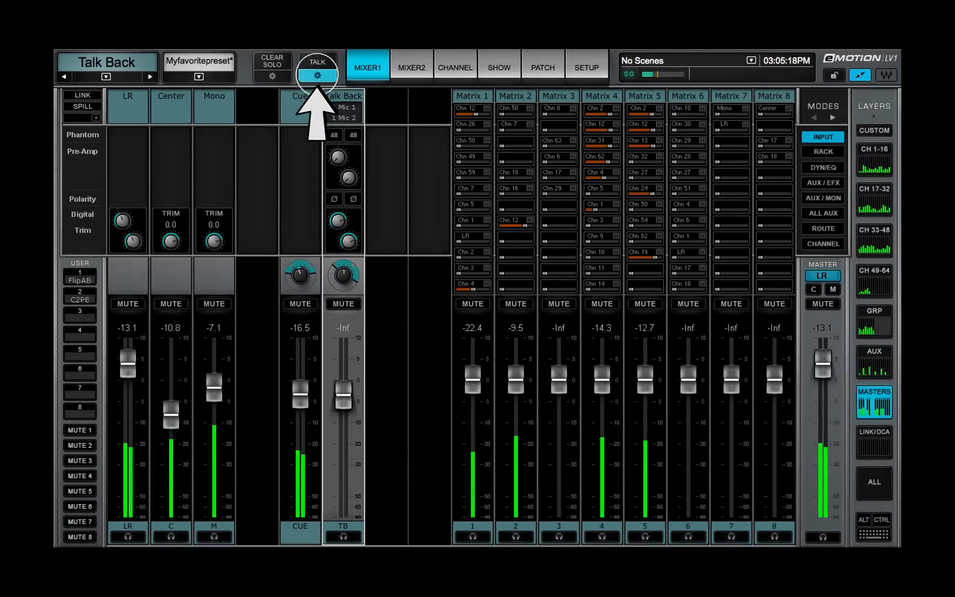
{"action": "left_click", "coordinate": [454, 67]}
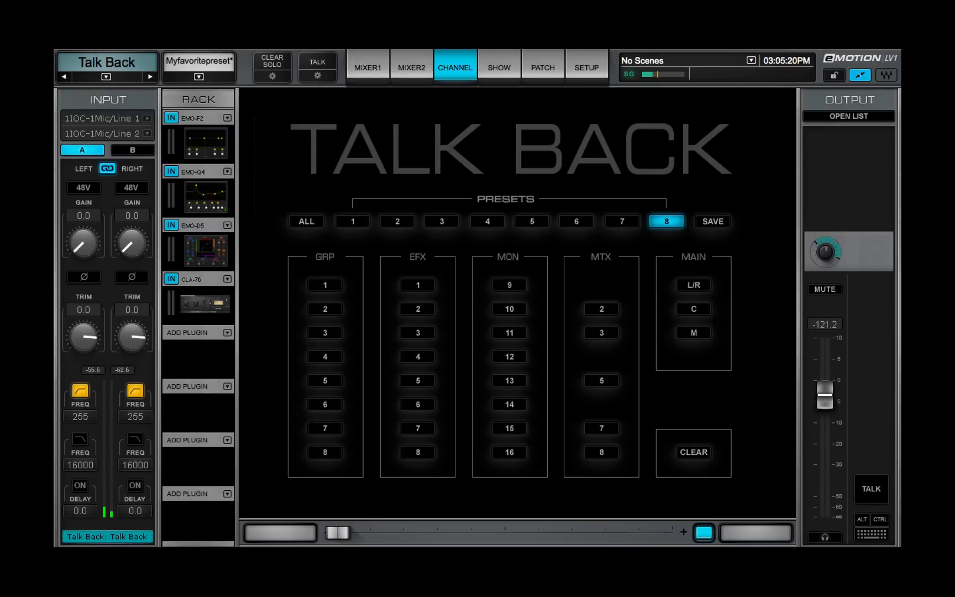
- Recall Talk Back destination preset 3 (groups 2/6, matrices 2/6, centre/mono) and return to Mixer1
{"action": "left_click", "coordinate": [441, 221]}
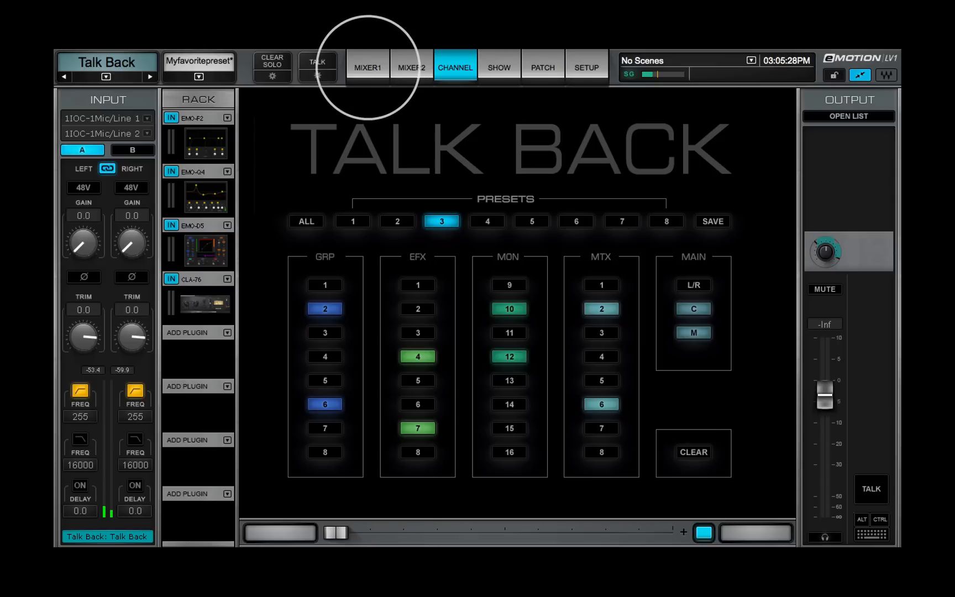
{"action": "left_click", "coordinate": [367, 68]}
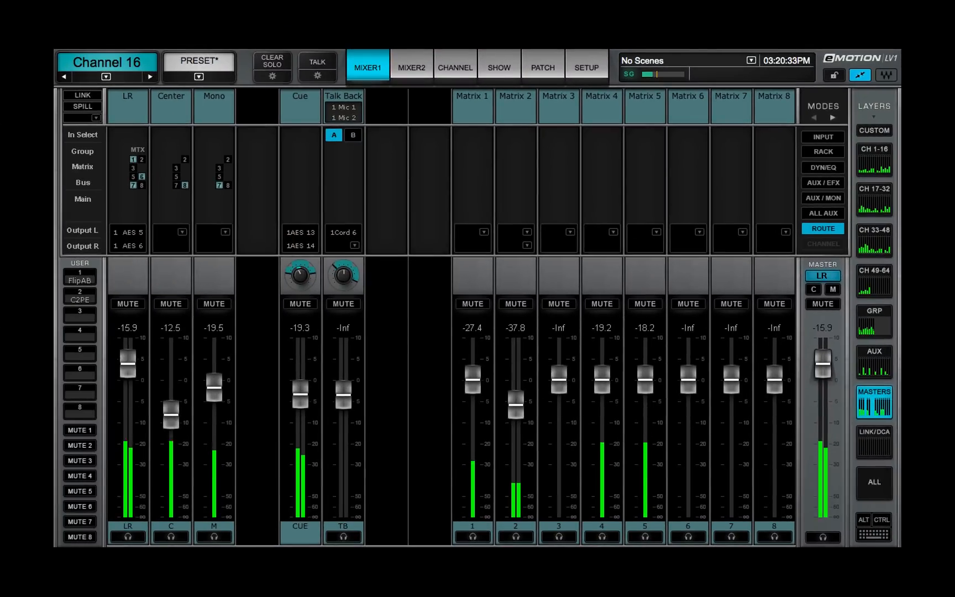
- Open the Matrix 2 channel window via the bus jump list
{"action": "left_click", "coordinate": [455, 67]}
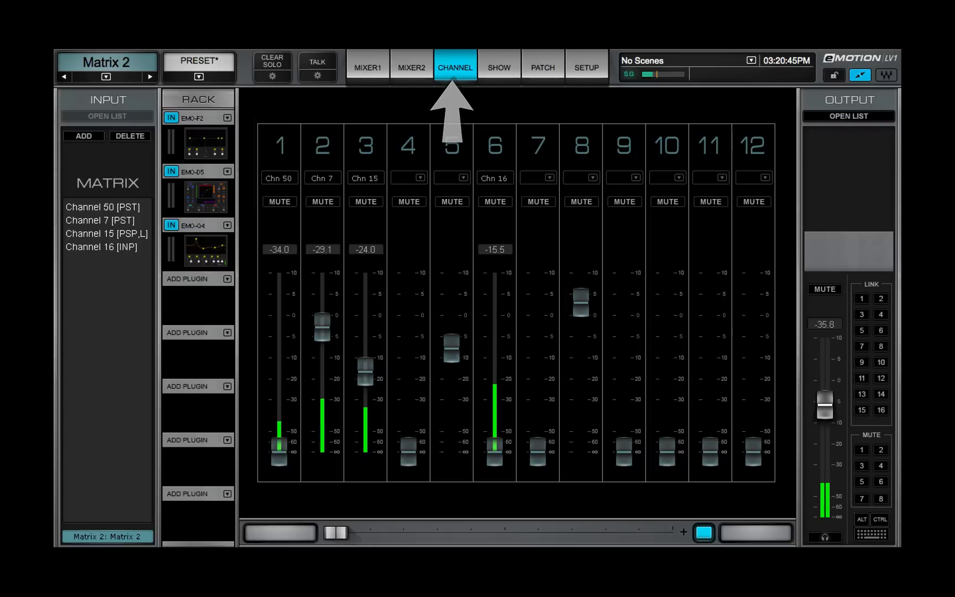
{"action": "left_click", "coordinate": [106, 76]}
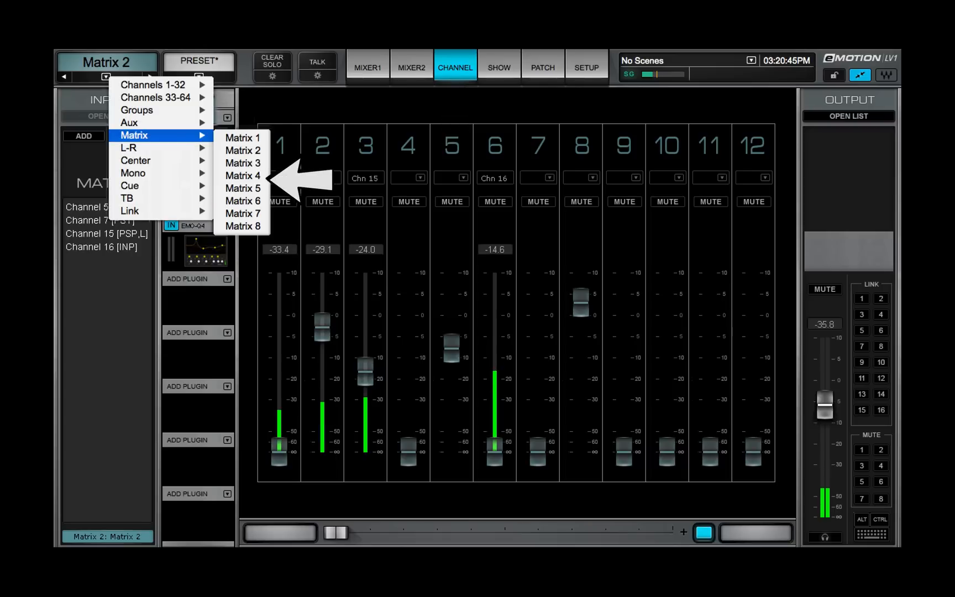
{"action": "left_click", "coordinate": [366, 63]}
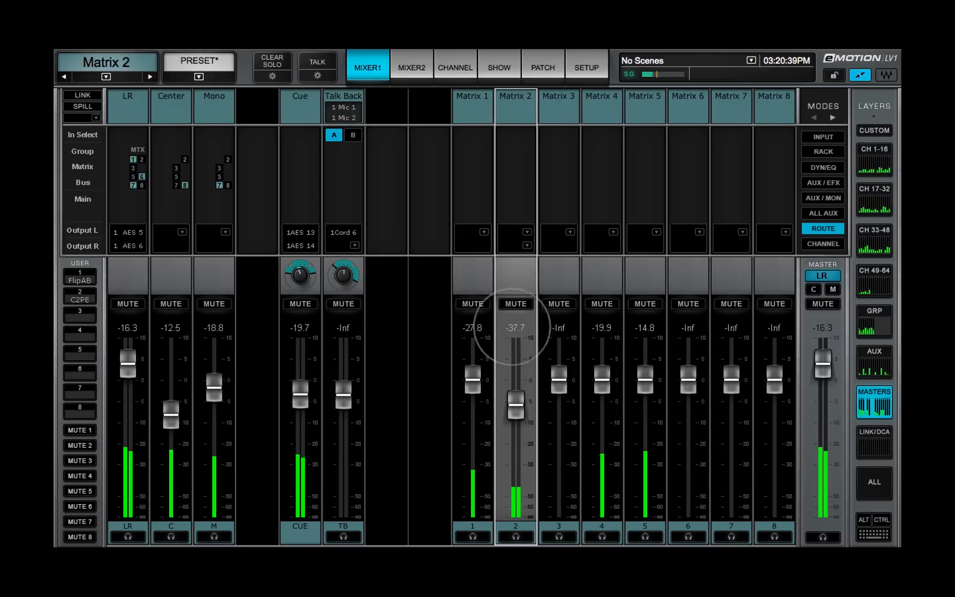
{"action": "left_click", "coordinate": [455, 68]}
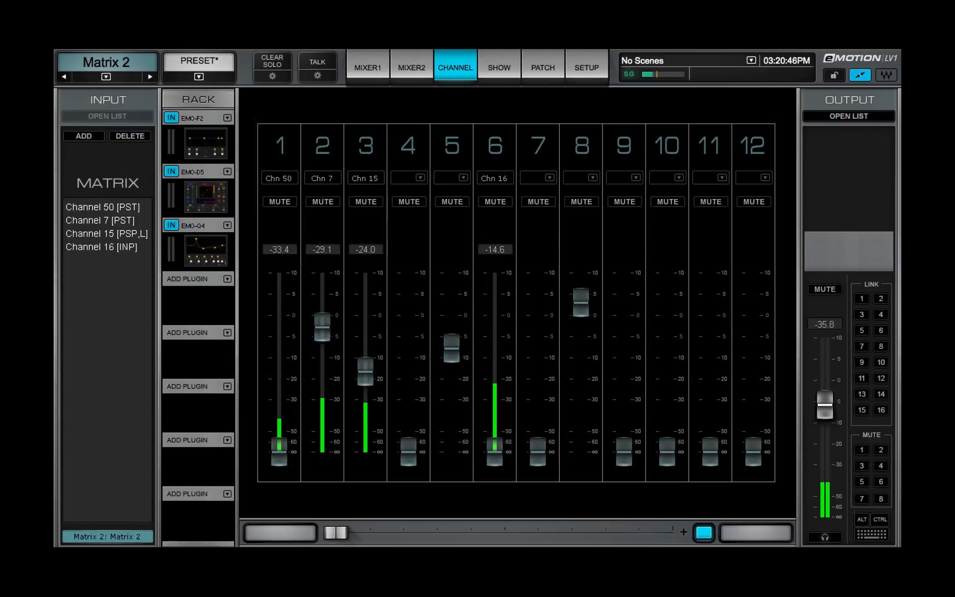
- Feed Channel 18 pre-fader into Matrix 2's fourth input and a Center feed into the fifth
{"action": "left_click", "coordinate": [417, 177]}
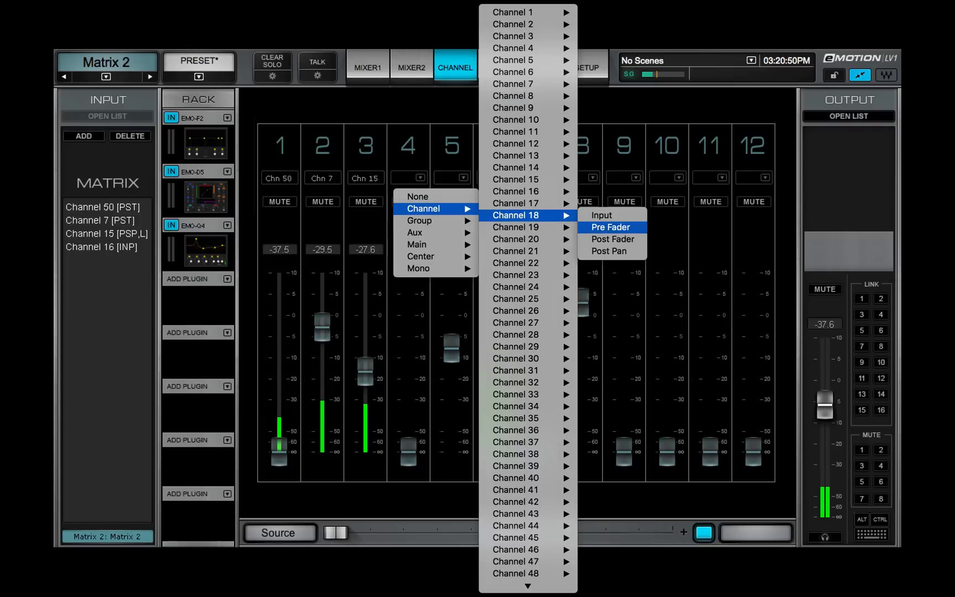
{"action": "left_click", "coordinate": [609, 227]}
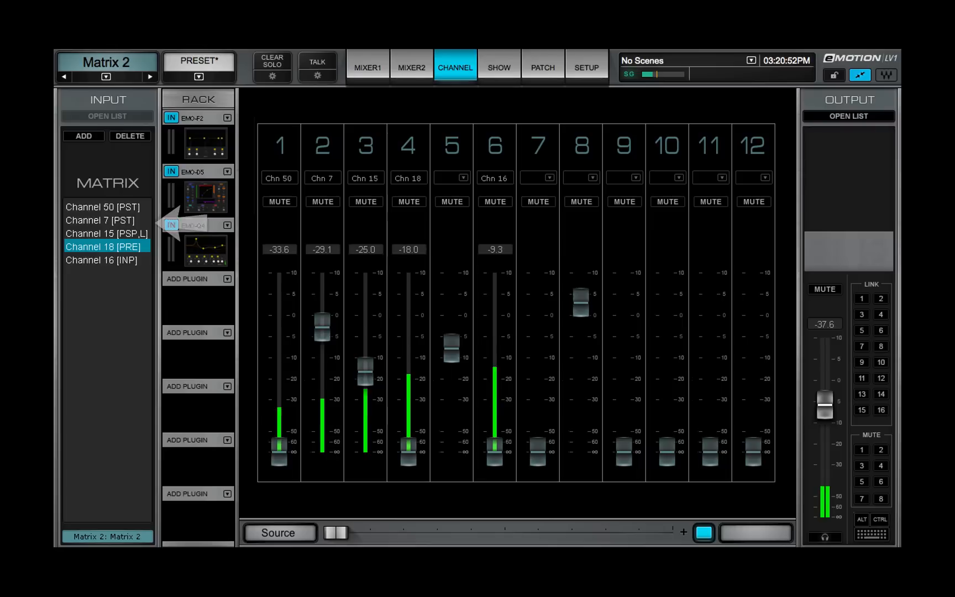
{"action": "left_click", "coordinate": [451, 178]}
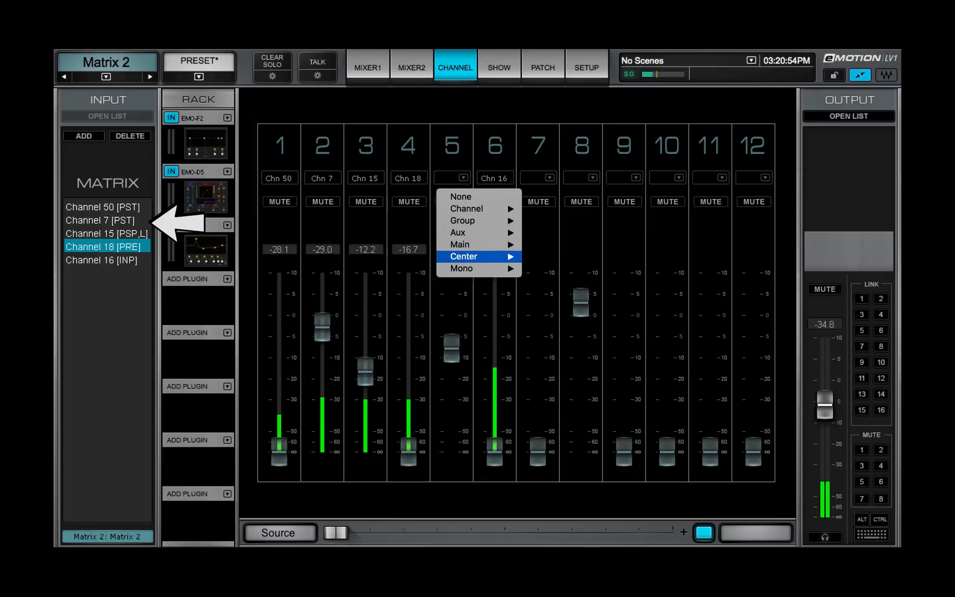
{"action": "mouse_move", "coordinate": [463, 255]}
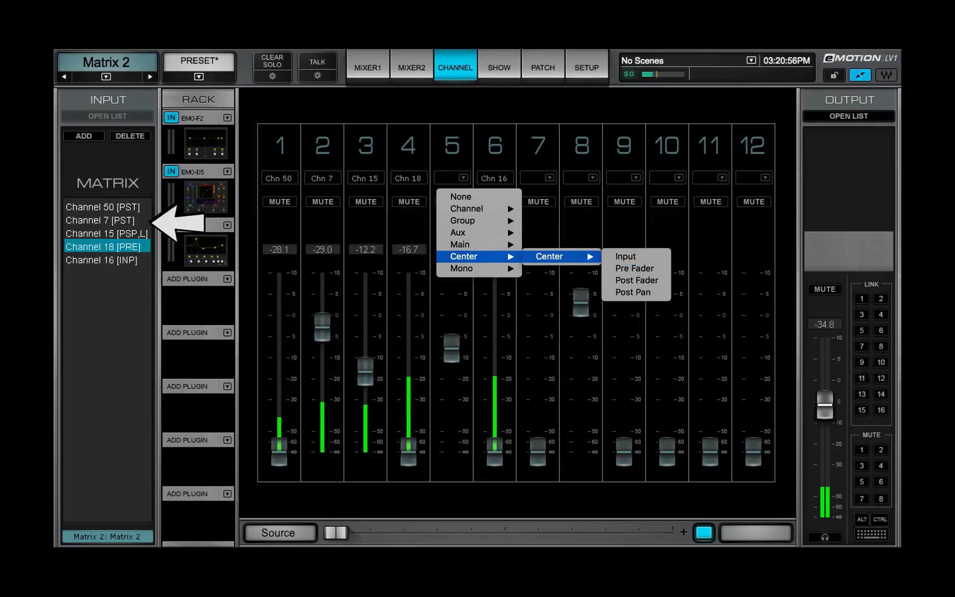
{"action": "left_click", "coordinate": [633, 268]}
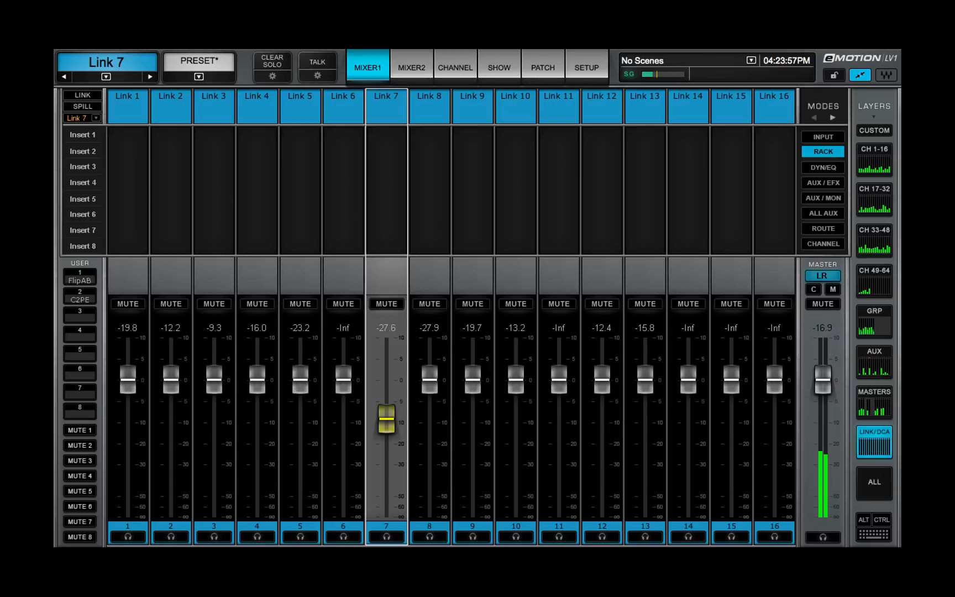
- Select Link 11 on the Link/DCA layer and open Channel 16's page showing Links 1 and 6
{"action": "left_click", "coordinate": [472, 105]}
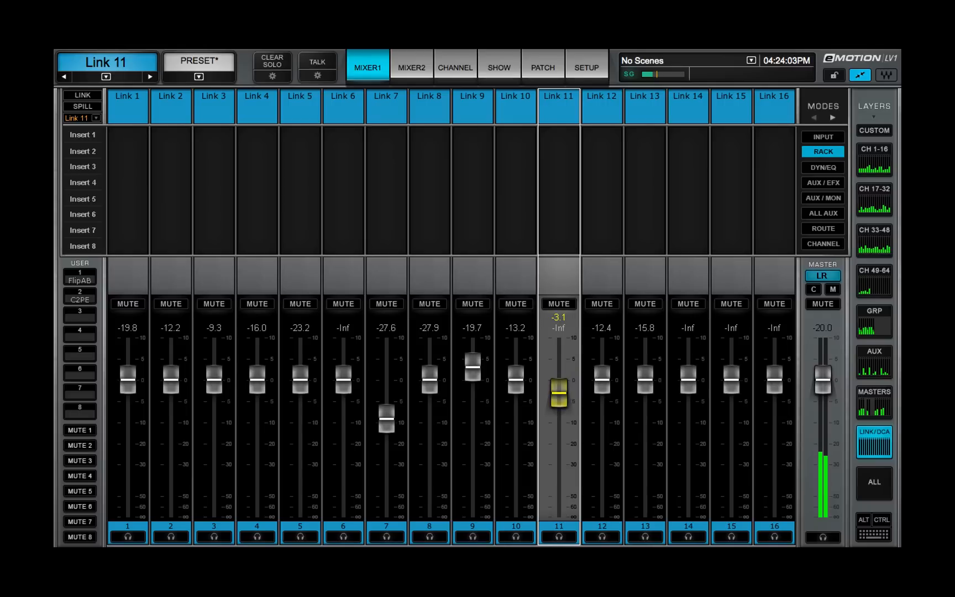
{"action": "left_click", "coordinate": [454, 67]}
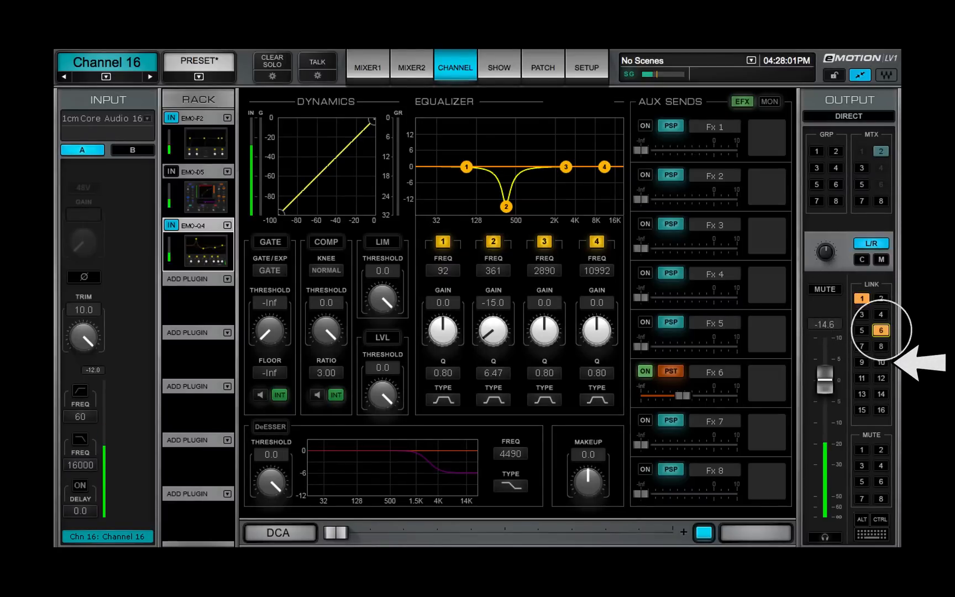
- Show Channel 16's full channel view with its LINK grid lit for Links 1 and 6
{"action": "left_click", "coordinate": [861, 362]}
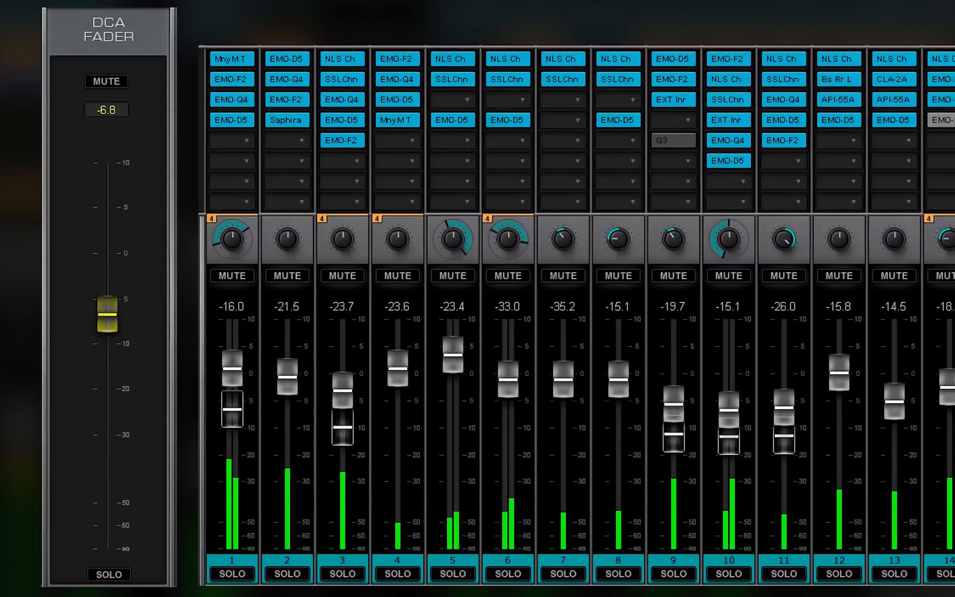
{"action": "key", "text": "ctrl"}
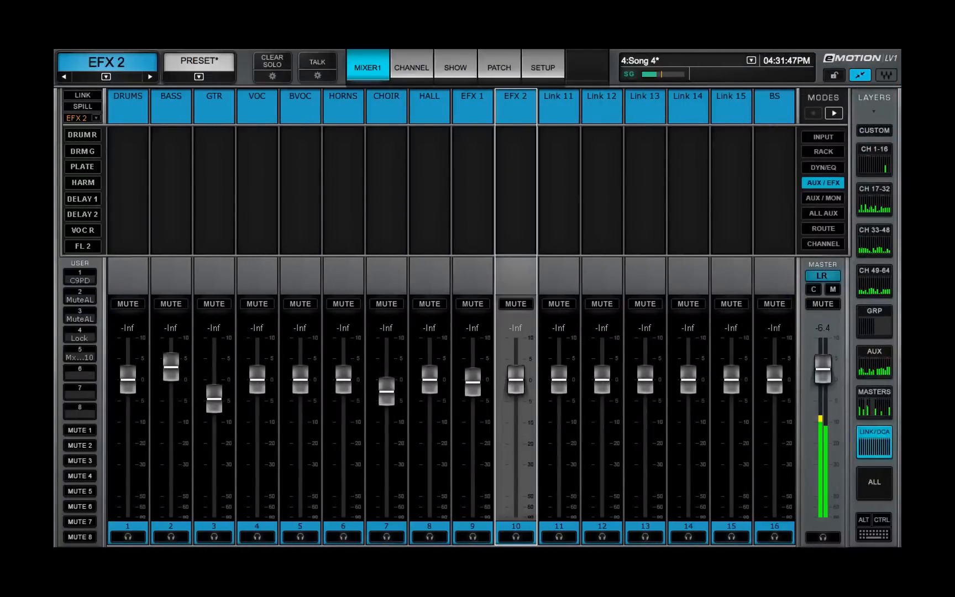
- Spill the CHOIR link so its member channels fill the mixer strips
{"action": "left_click", "coordinate": [76, 119]}
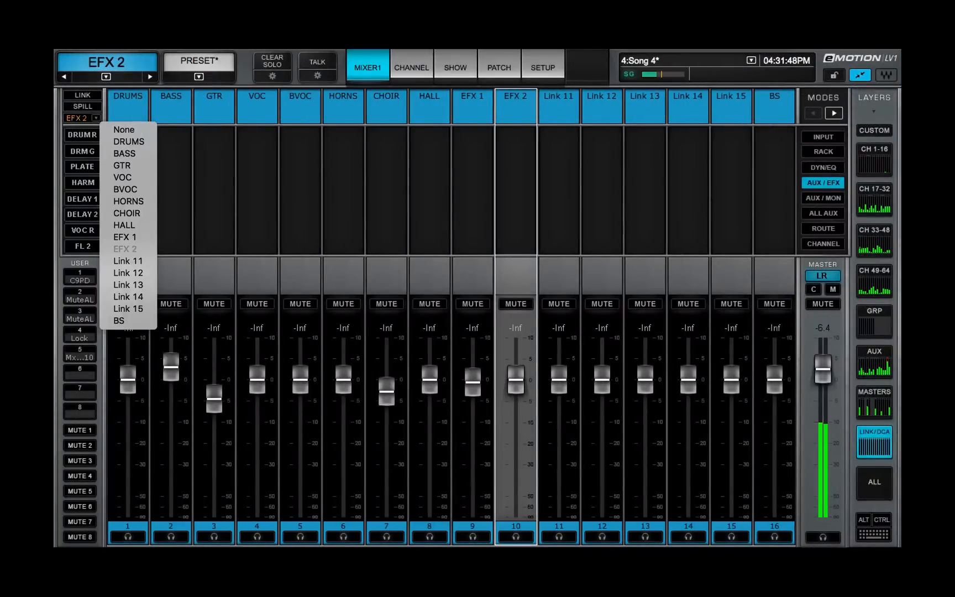
{"action": "left_click", "coordinate": [126, 213]}
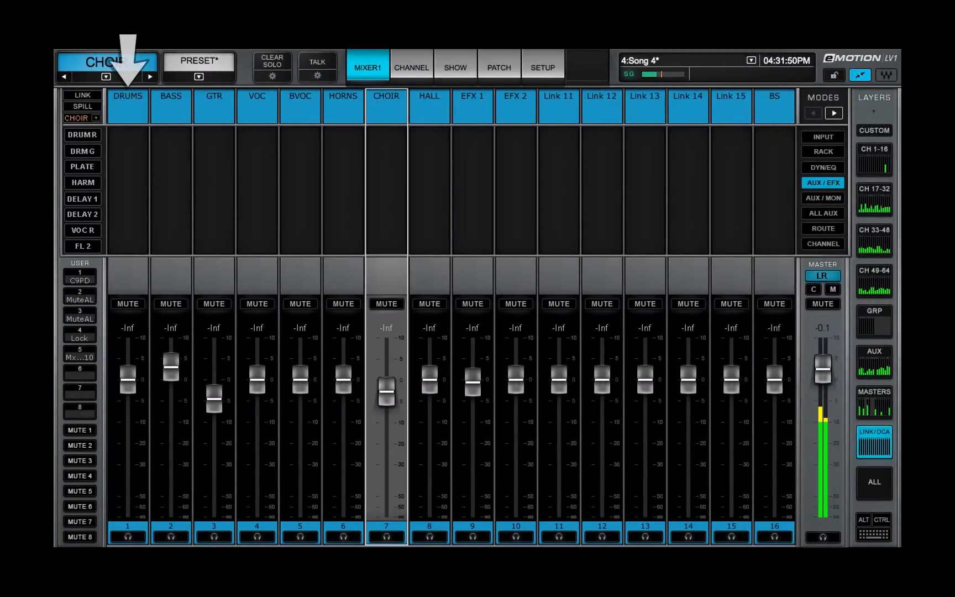
{"action": "left_click", "coordinate": [821, 198]}
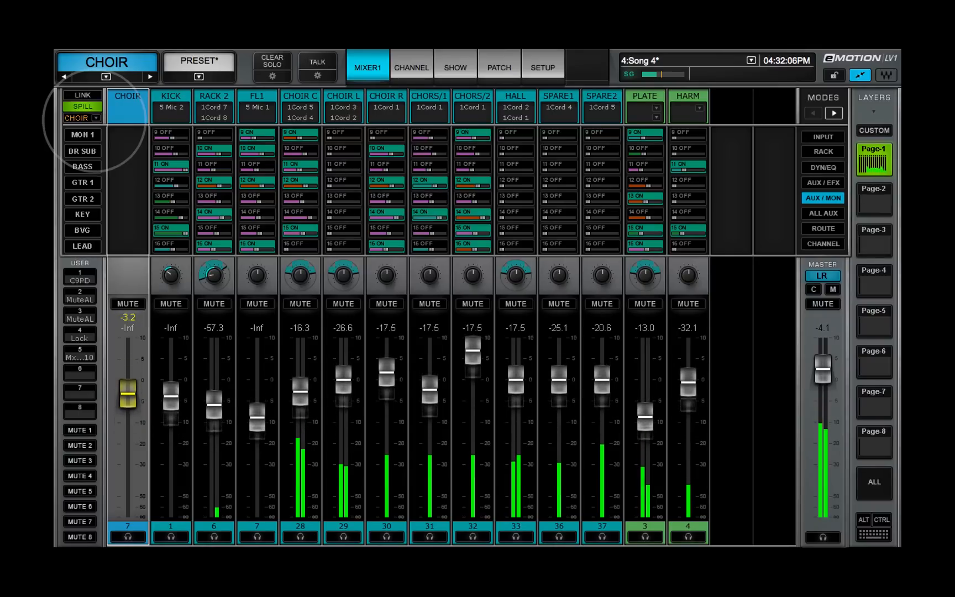
- Switch the spill to the DRUMS link, toggle its MUTE on and off, and advance to its next page
{"action": "left_click", "coordinate": [81, 117]}
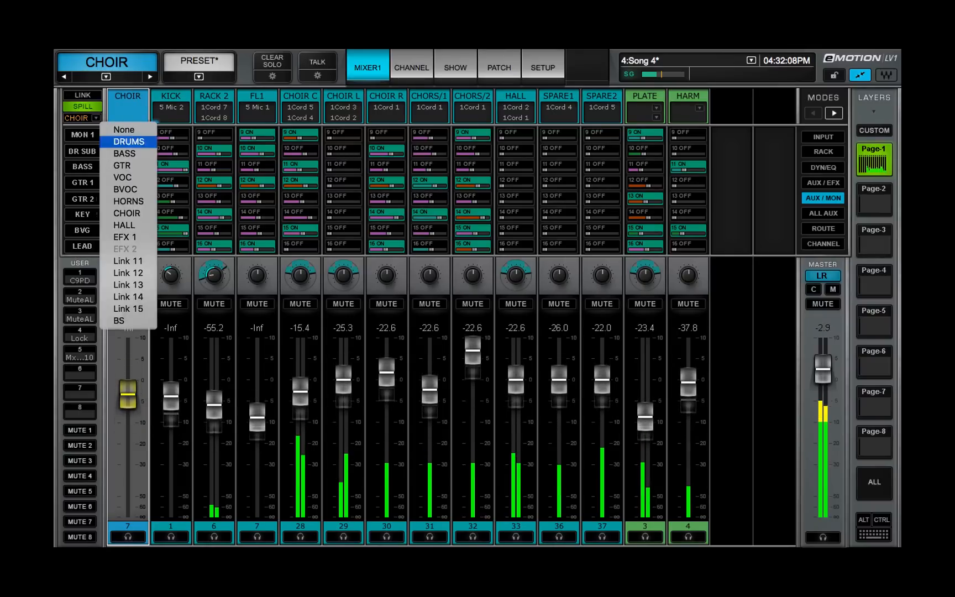
{"action": "left_click", "coordinate": [128, 142]}
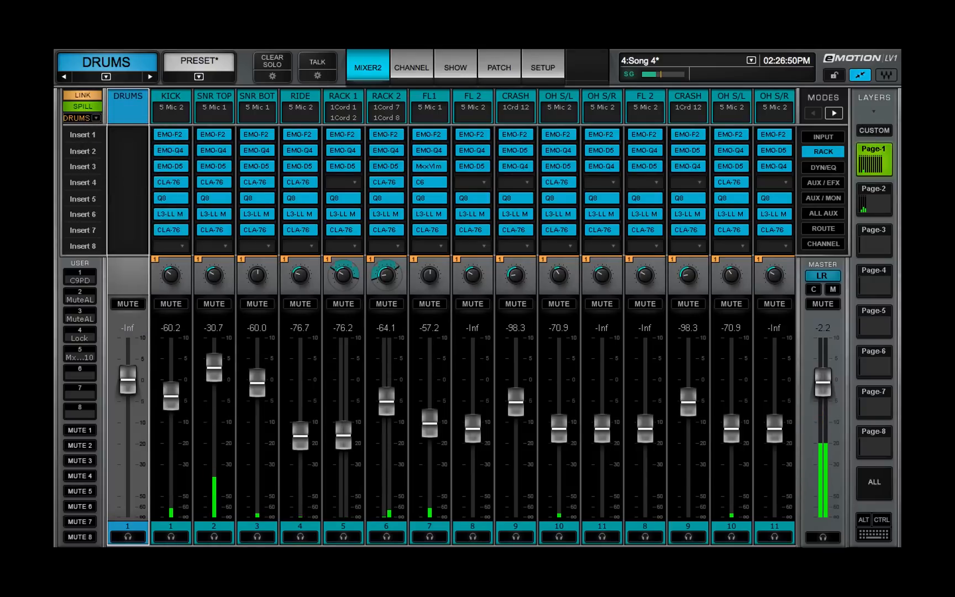
{"action": "left_click", "coordinate": [127, 303]}
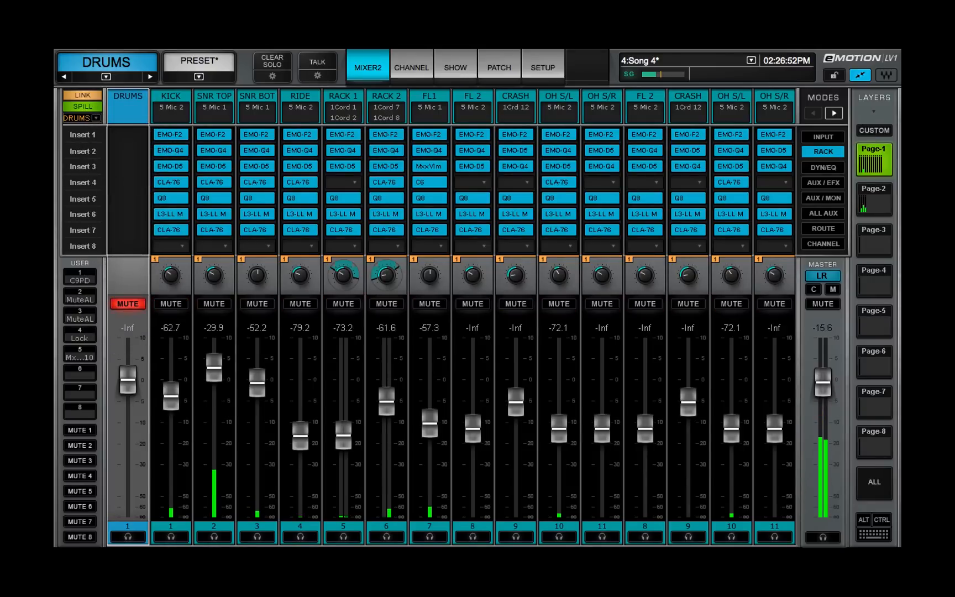
{"action": "left_click", "coordinate": [127, 303]}
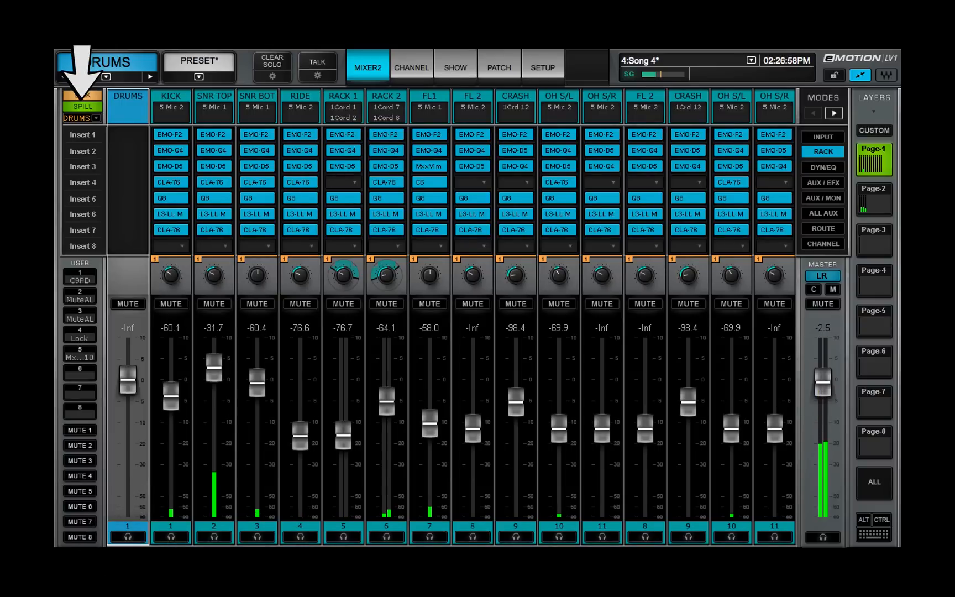
{"action": "left_click", "coordinate": [873, 199]}
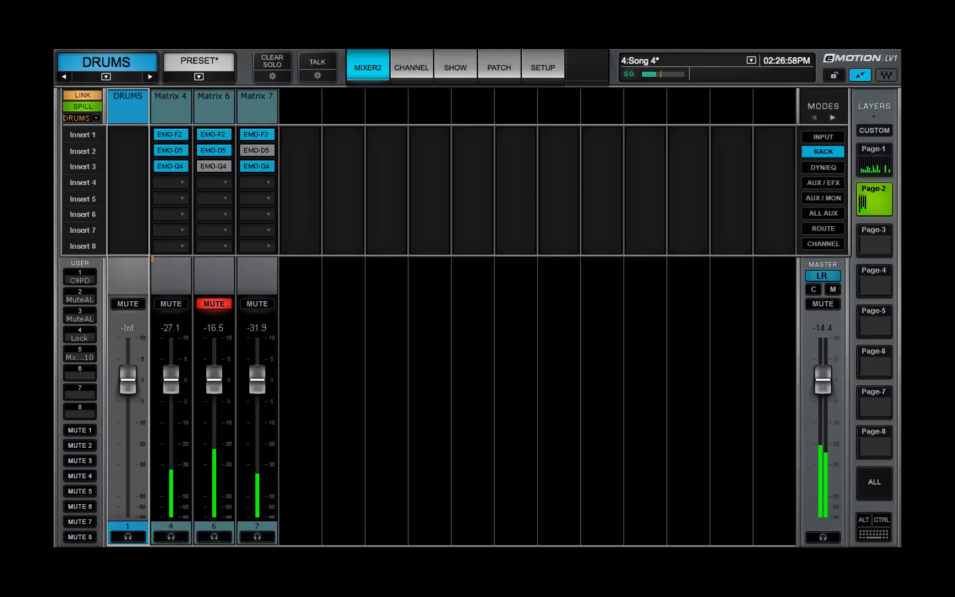
- Show page 2 of the spilled DRUMS members: Matrix 4, Matrix 6 and Matrix 7
{"action": "left_click", "coordinate": [498, 67]}
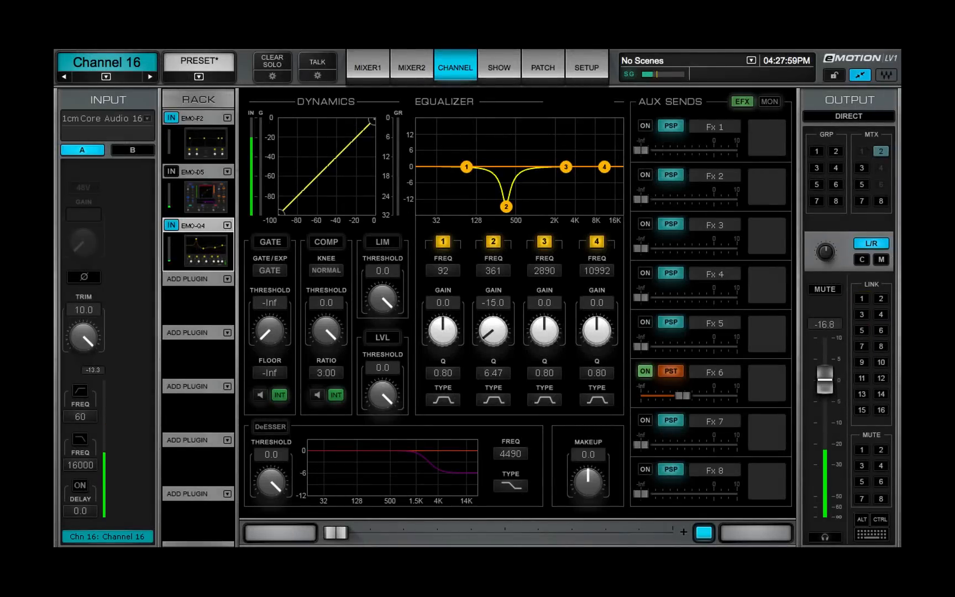
- Bring up the INTERNAL patch overview mapping channels to groups, mains, matrices, links and mute groups
{"action": "left_click", "coordinate": [542, 67]}
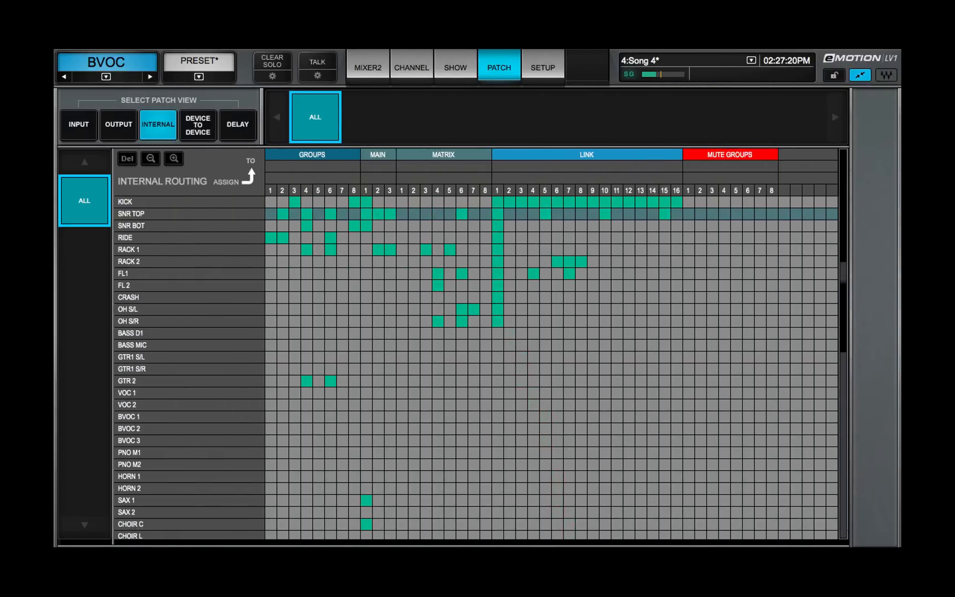
{"action": "left_click", "coordinate": [377, 77]}
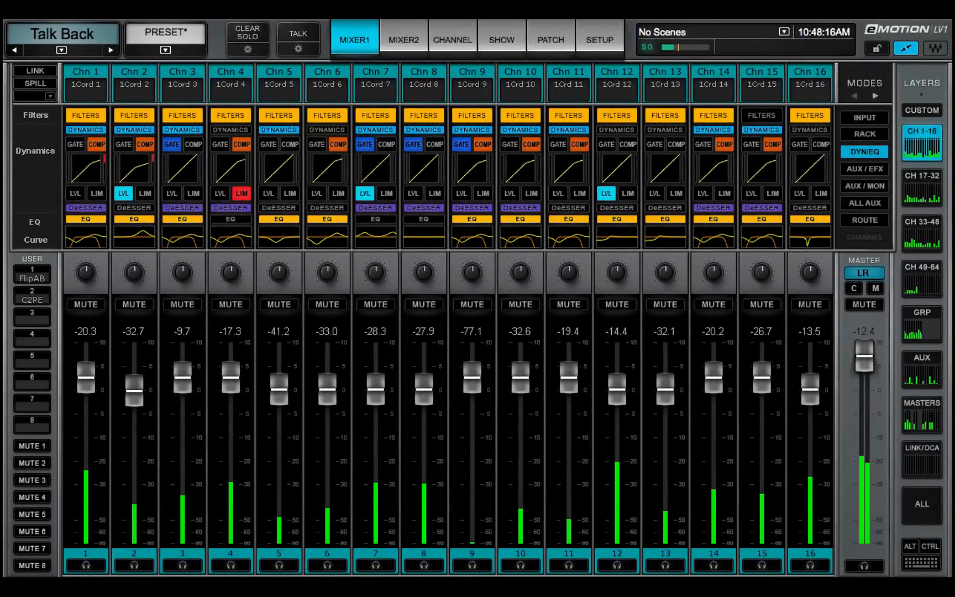
- Show the ALL channels layer, then the LINK/DCA layer, then bring up MIXER2
{"action": "left_click", "coordinate": [921, 503]}
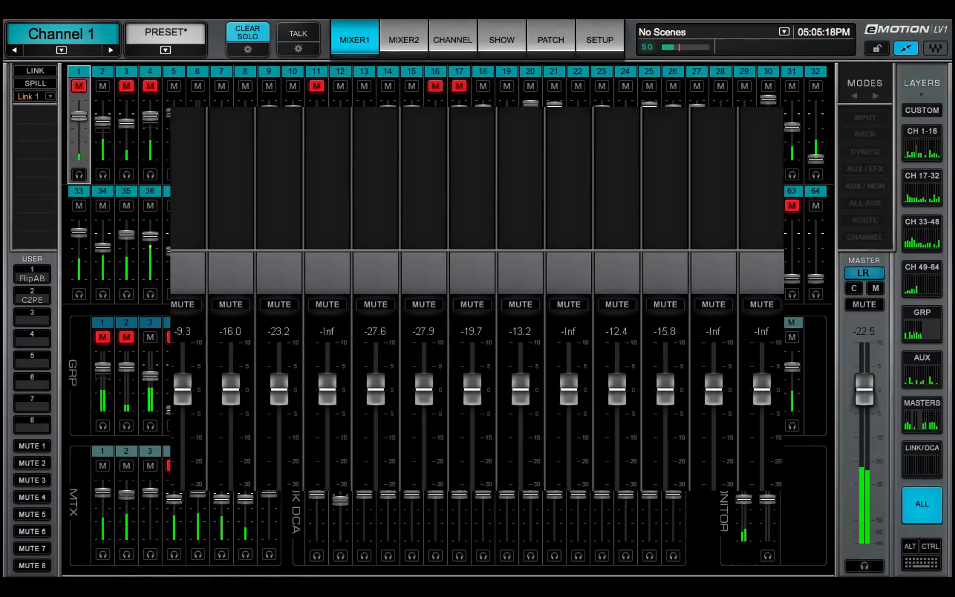
{"action": "left_click", "coordinate": [920, 460]}
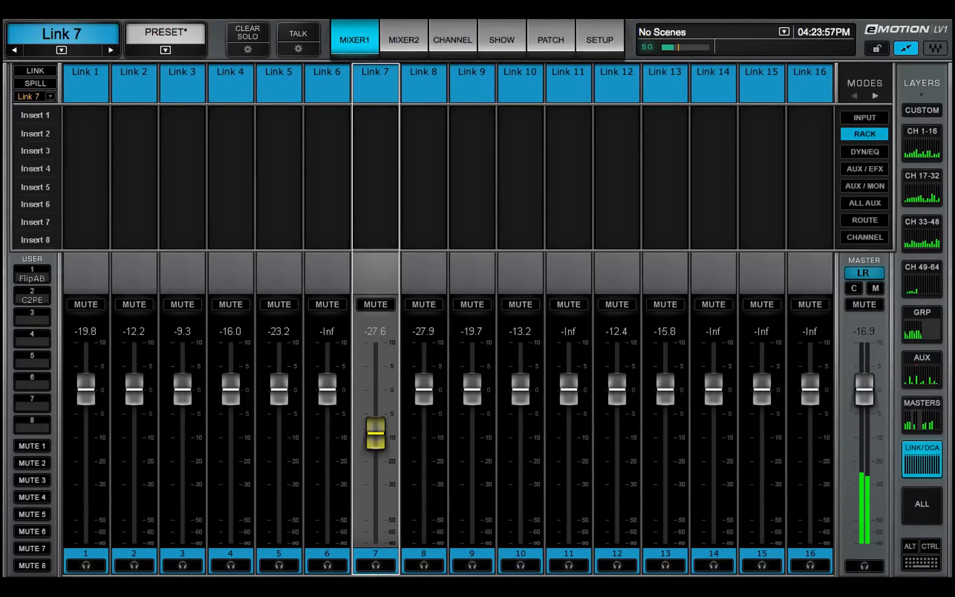
{"action": "left_click", "coordinate": [395, 10]}
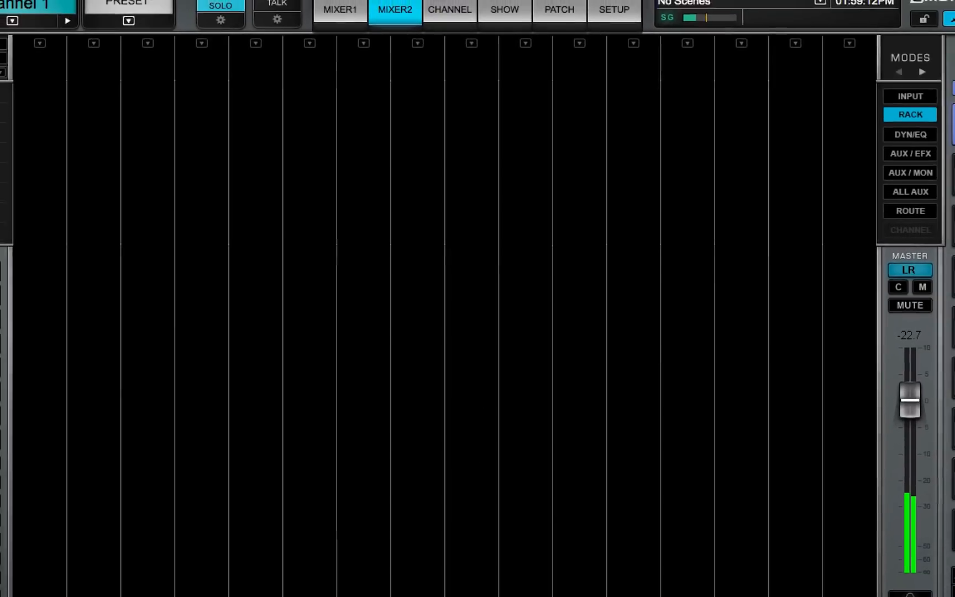